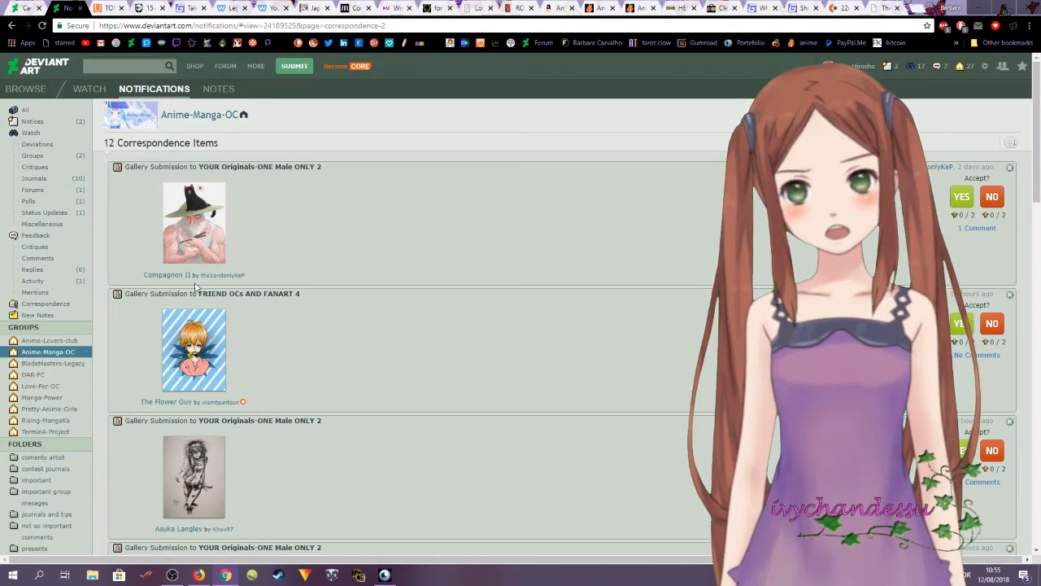
# Scroll the correspondence items and load the page starting with the Smile and Coffee submissions.
pyautogui.scroll(-3)
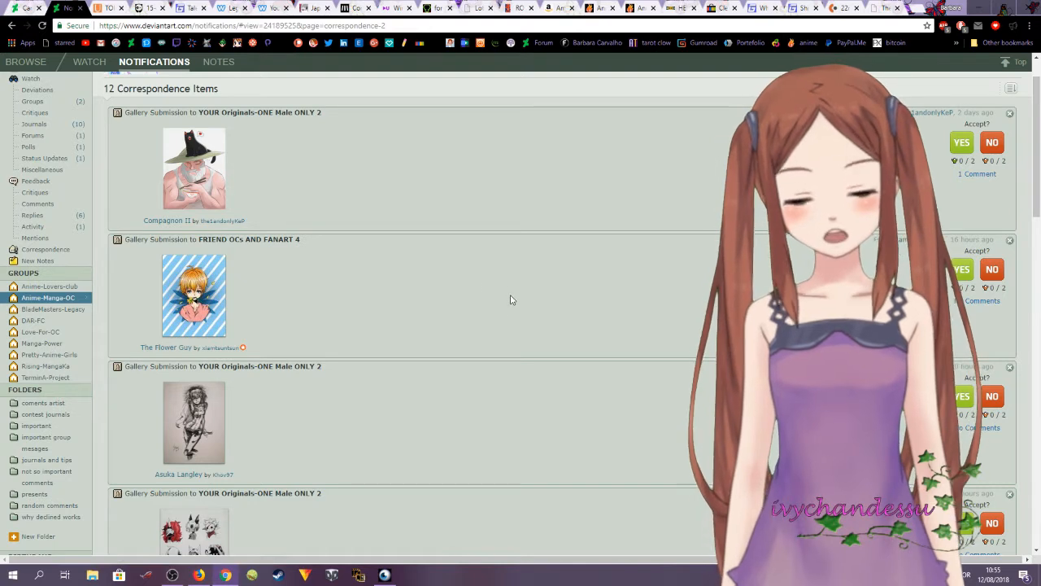
pyautogui.moveTo(519, 343)
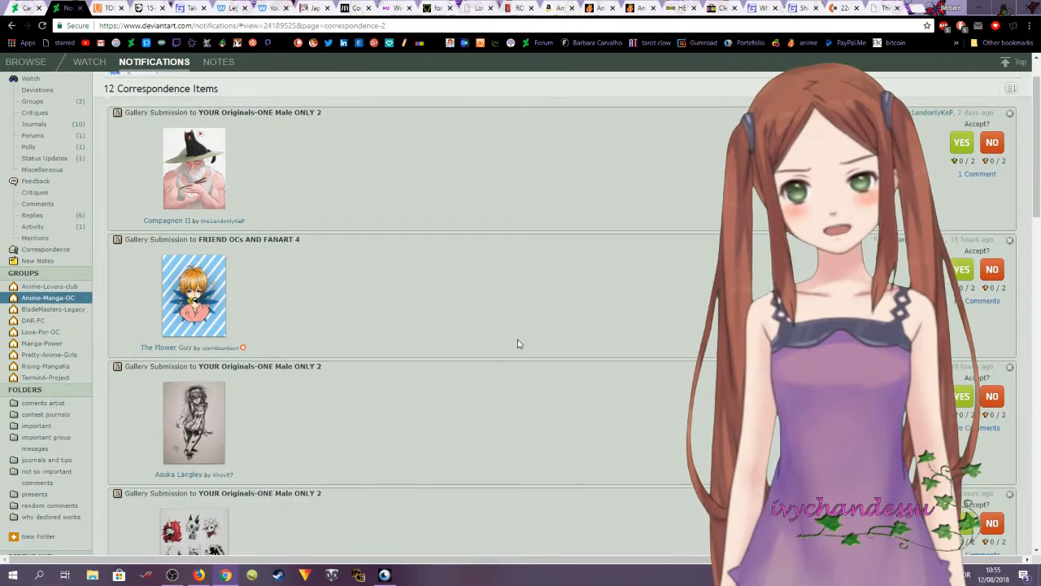
pyautogui.scroll(-3)
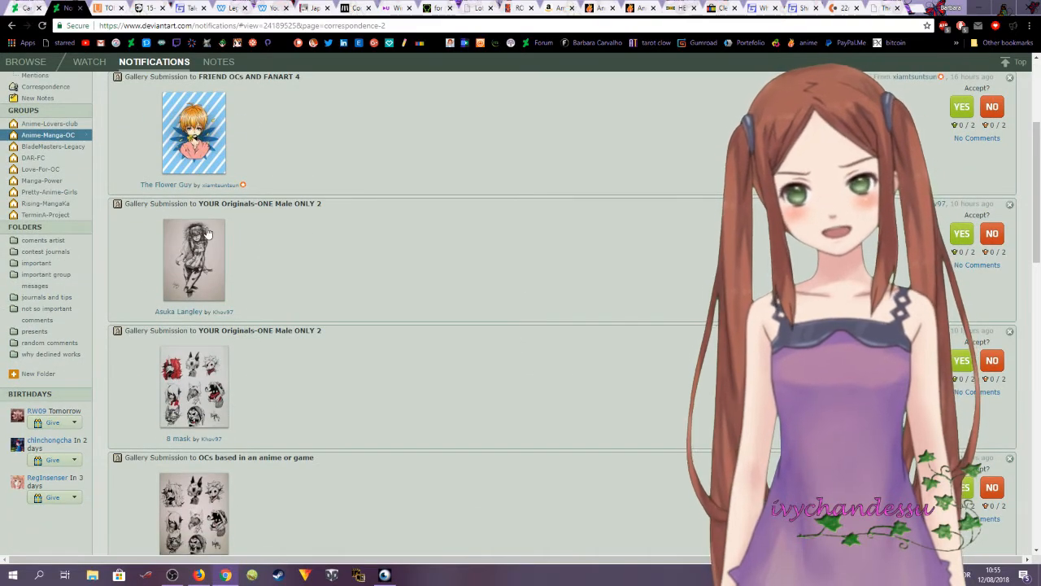
pyautogui.moveTo(221, 268)
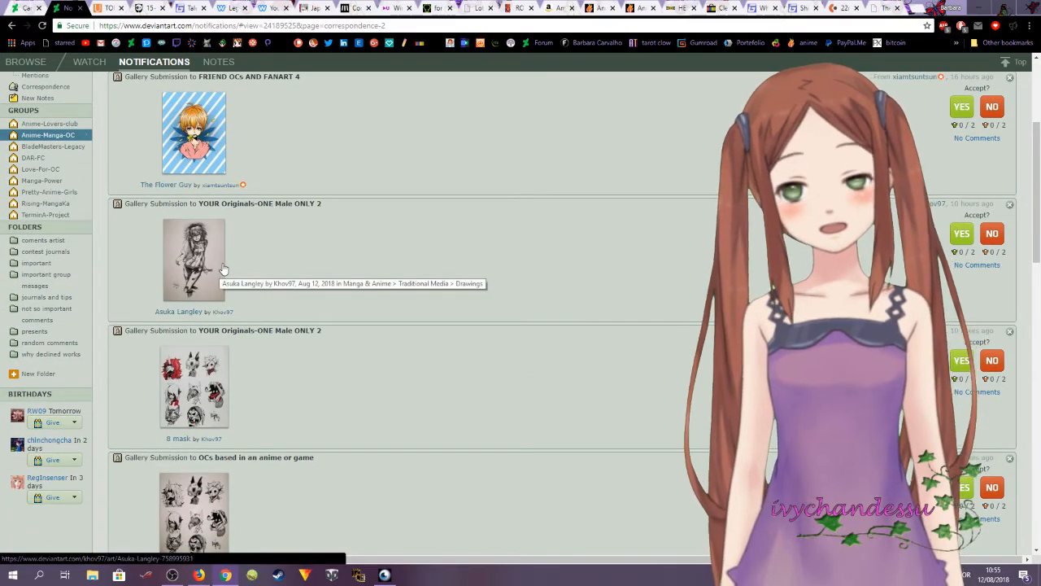
pyautogui.moveTo(430, 353)
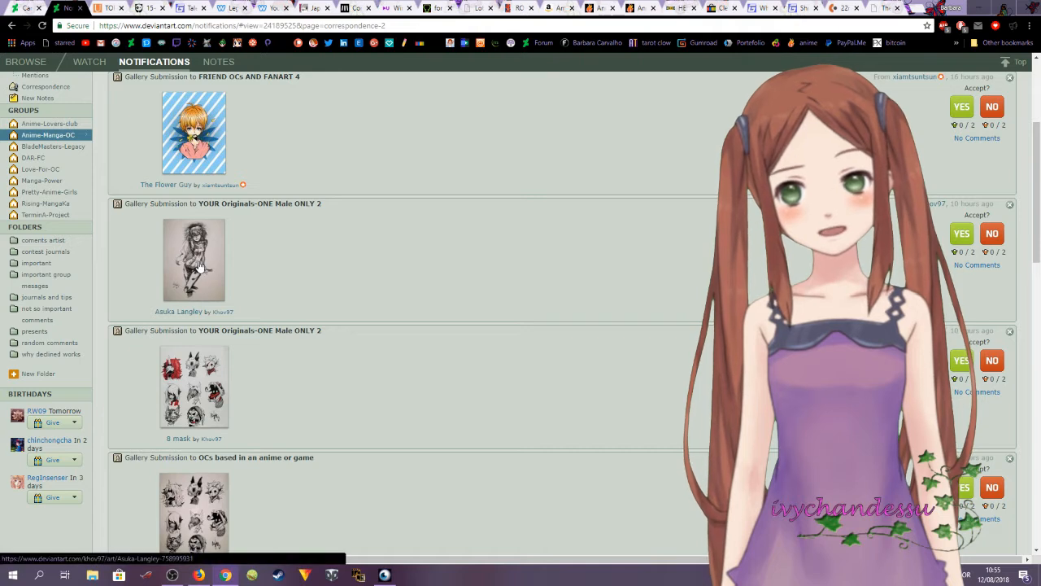
pyautogui.click(194, 260)
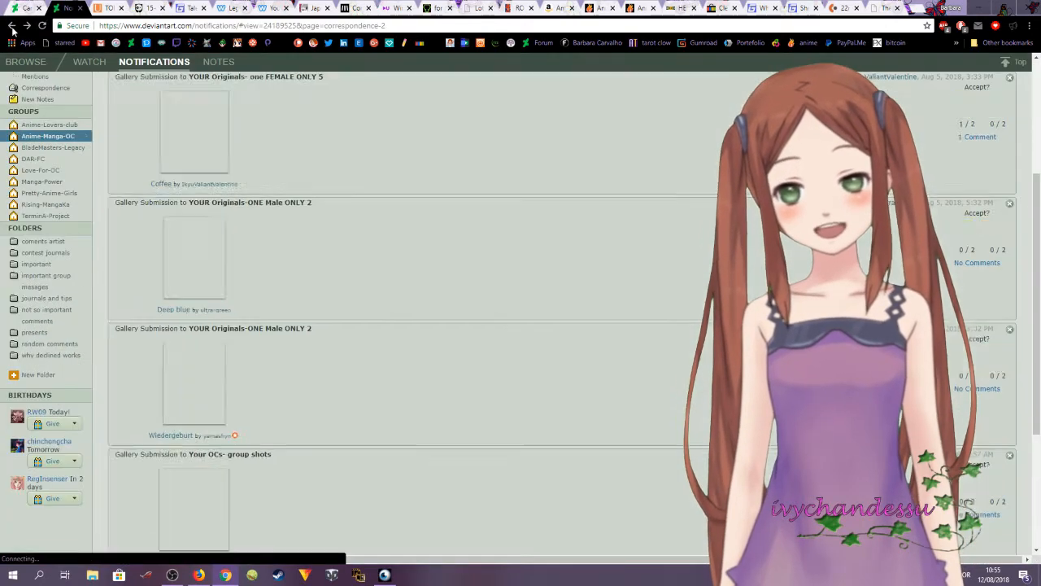
pyautogui.scroll(-3)
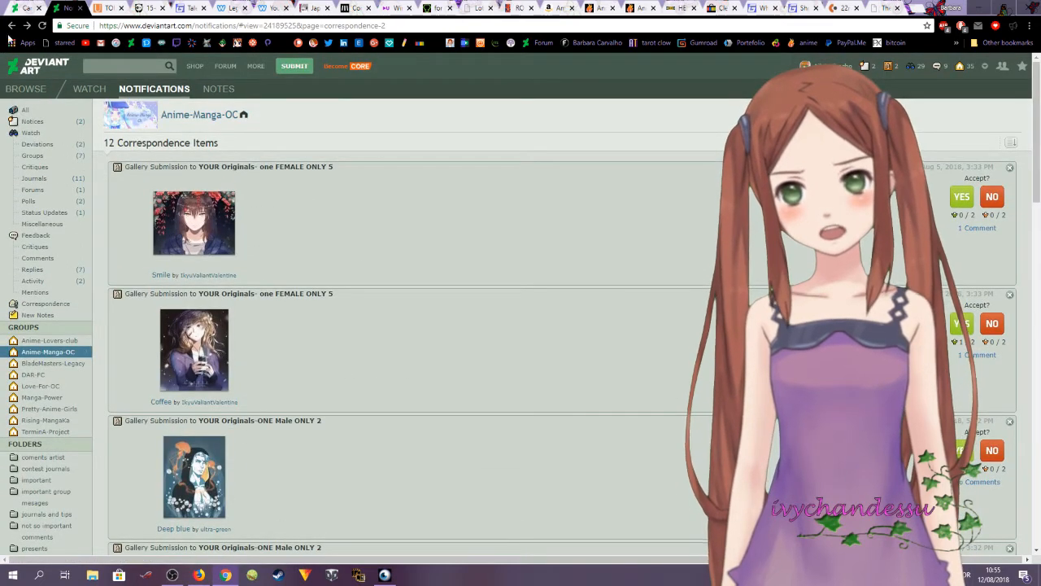
pyautogui.scroll(-3)
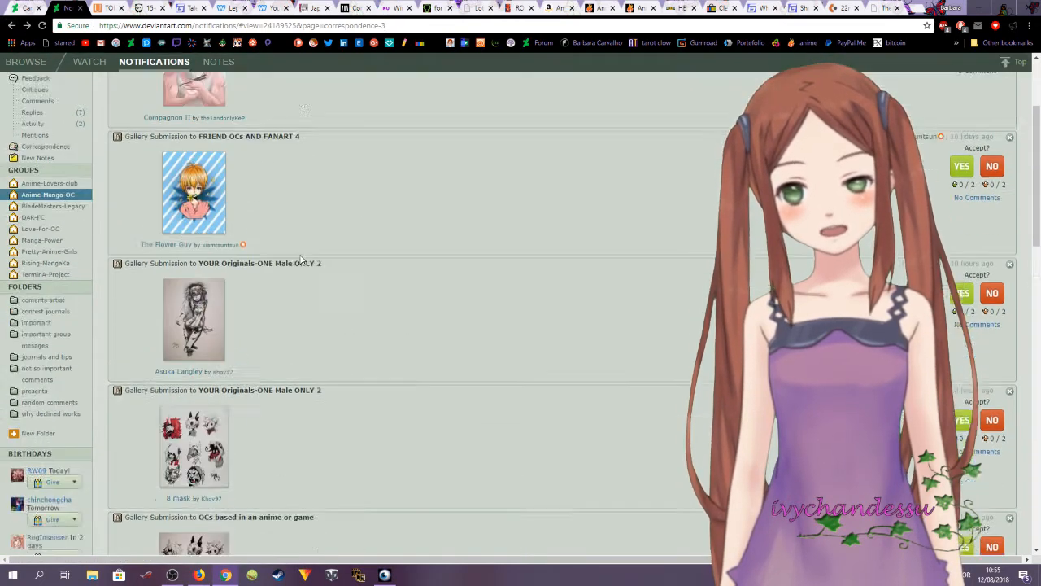
pyautogui.scroll(-3)
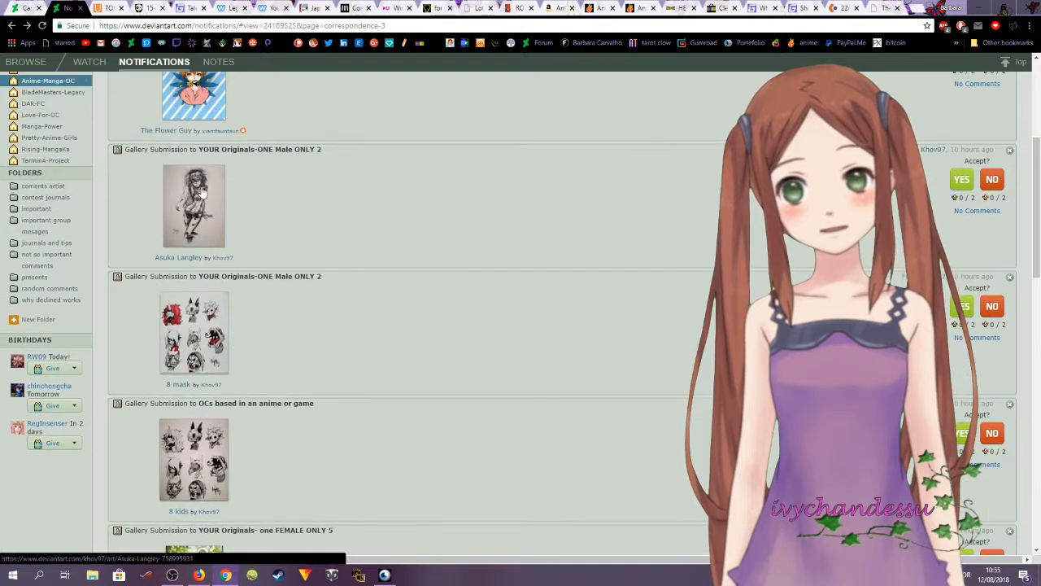
pyautogui.scroll(-3)
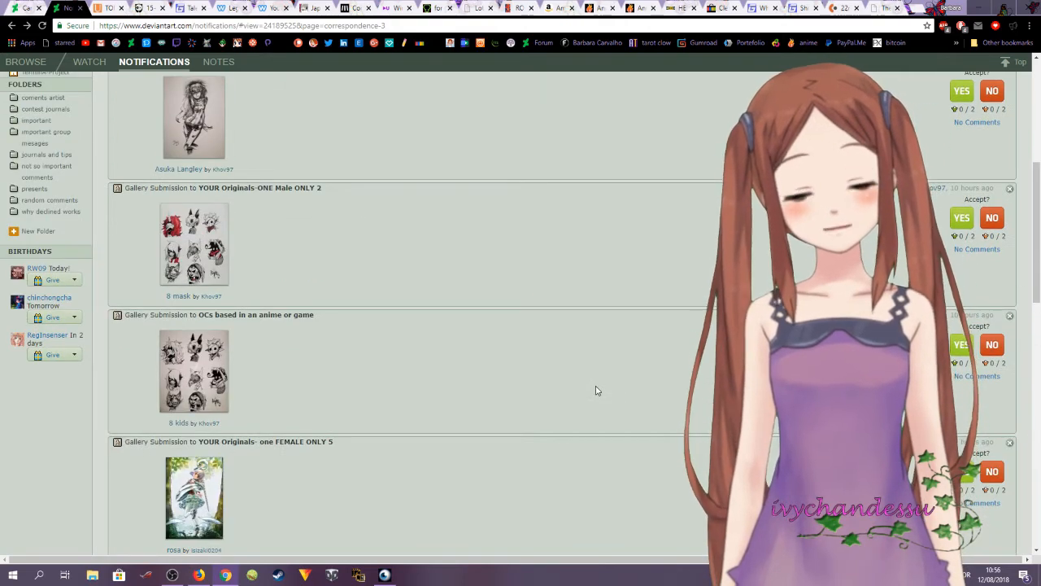
pyautogui.scroll(3)
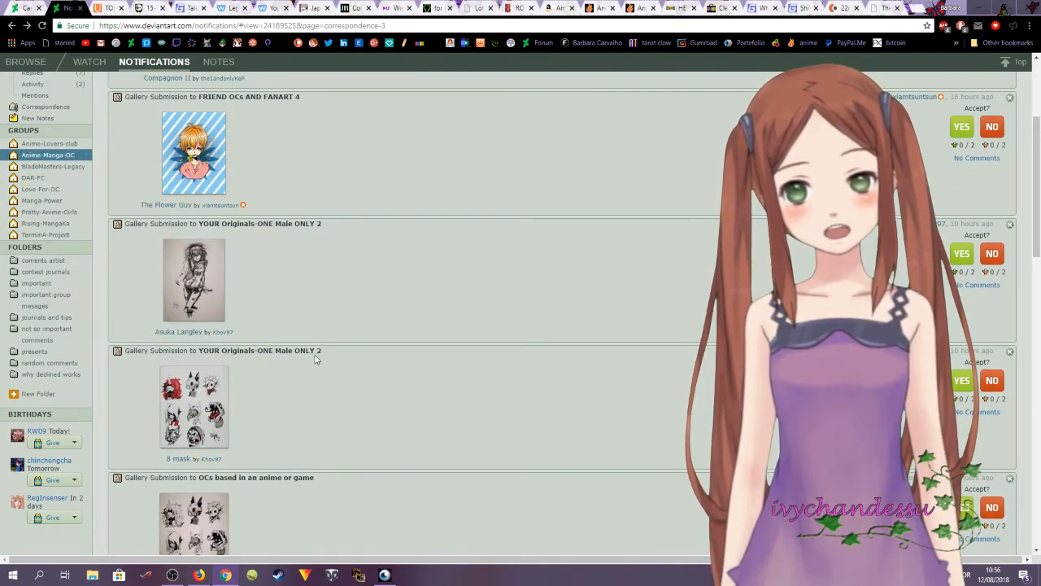
pyautogui.moveTo(248, 363)
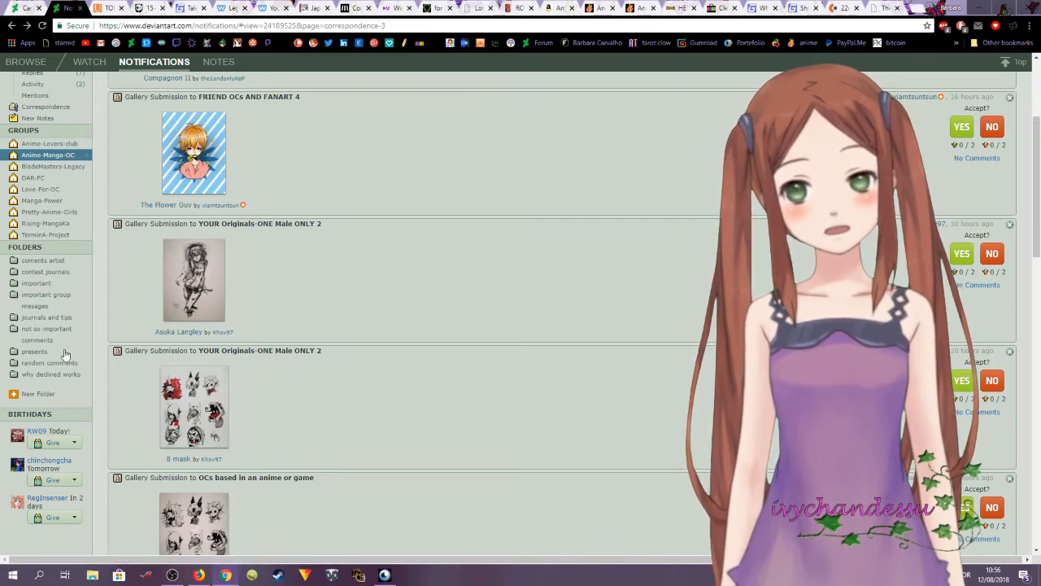
pyautogui.moveTo(214, 408)
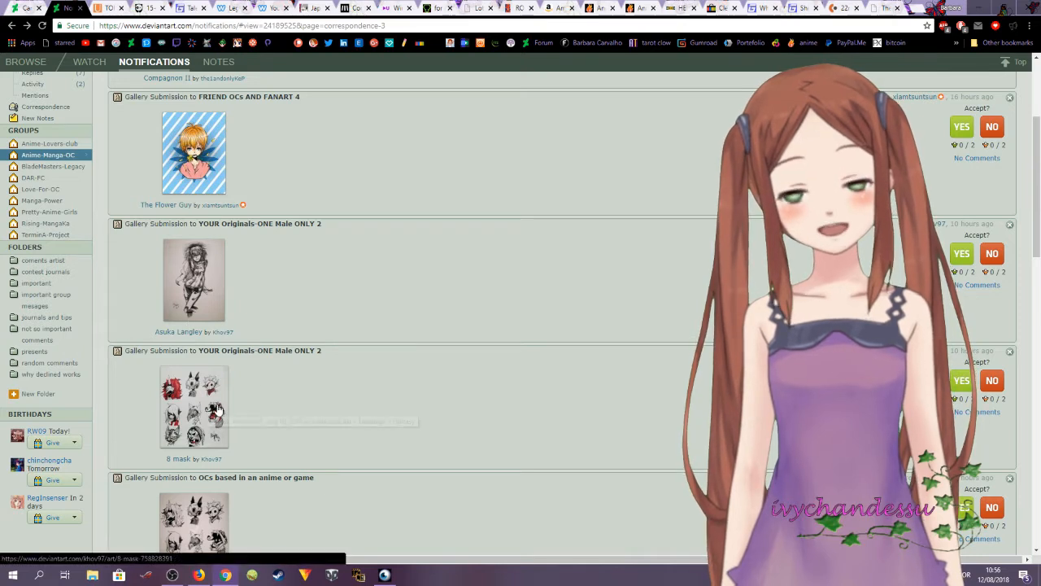
pyautogui.moveTo(323, 293)
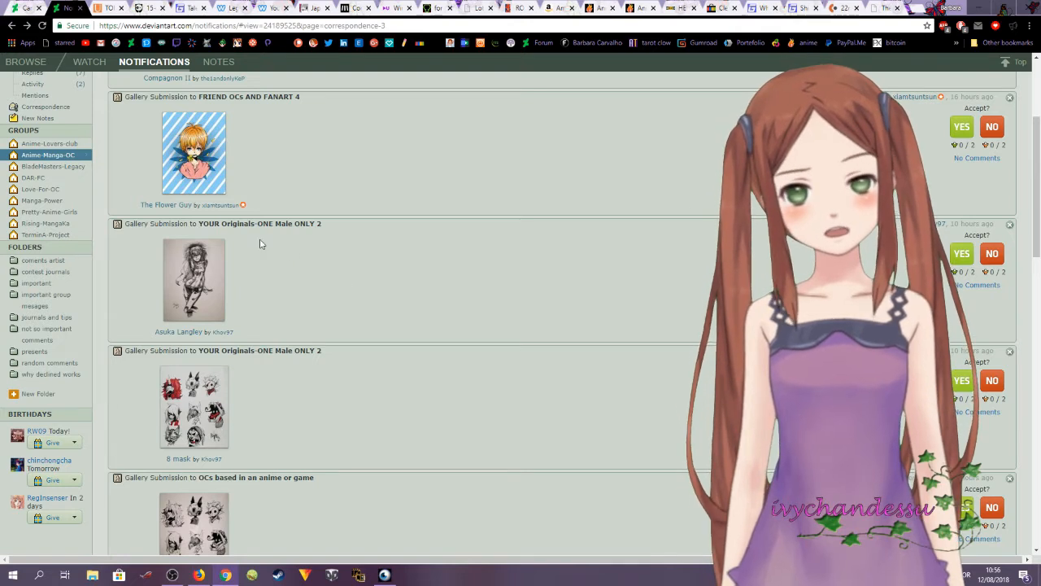
pyautogui.scroll(-3)
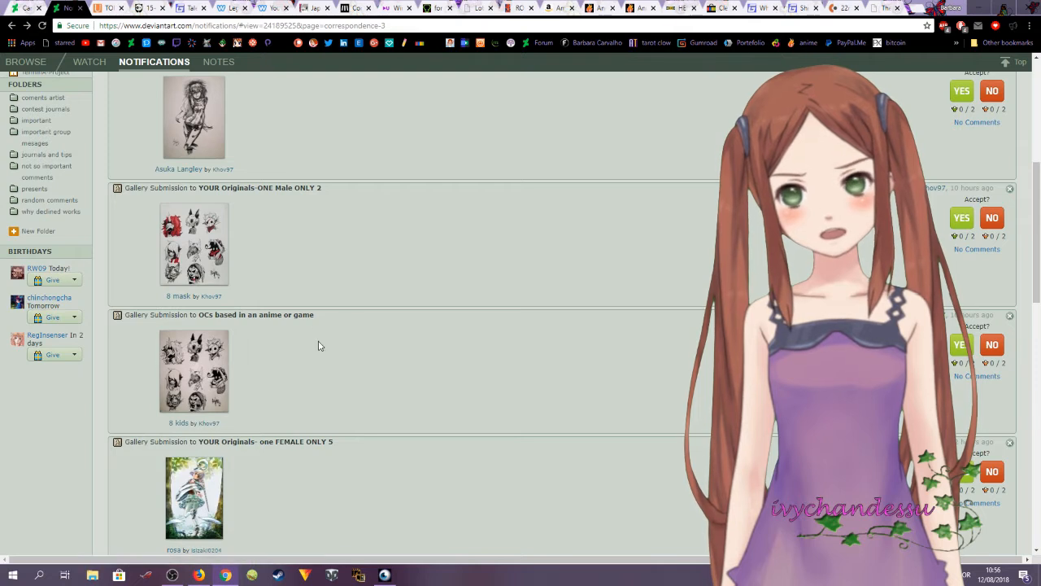
pyautogui.moveTo(175, 369)
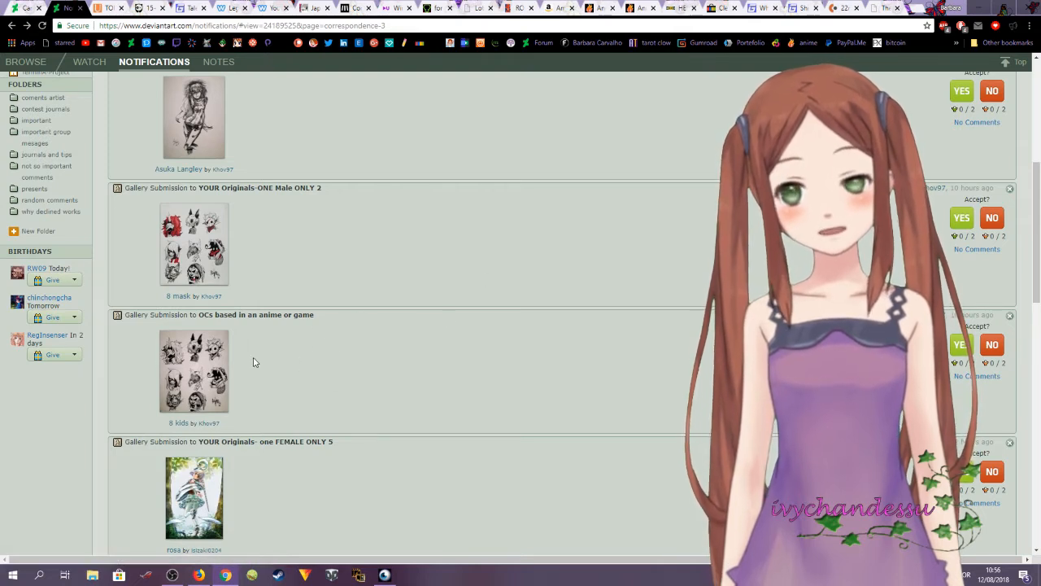
pyautogui.moveTo(194, 371)
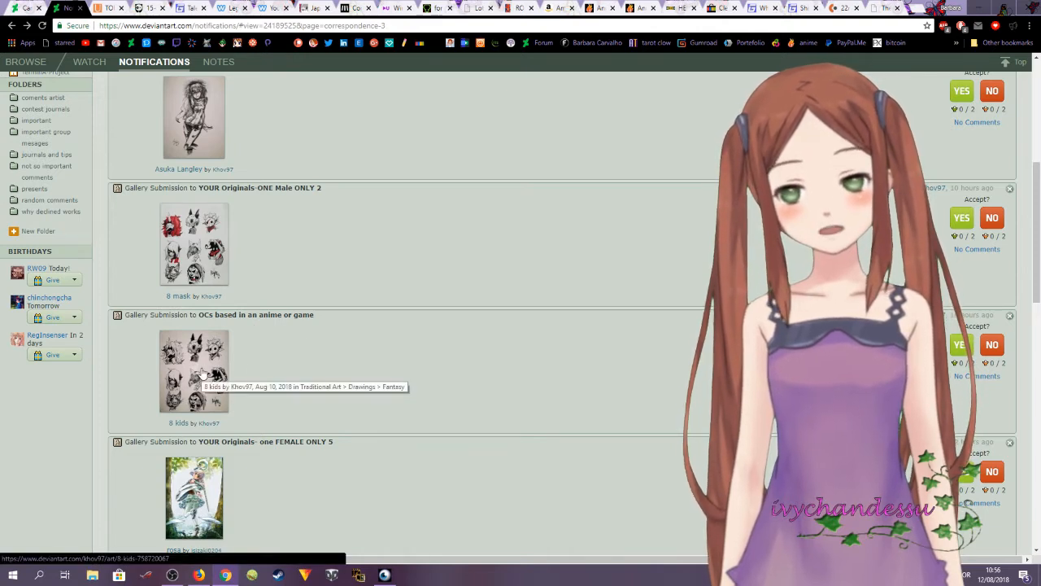
pyautogui.moveTo(279, 360)
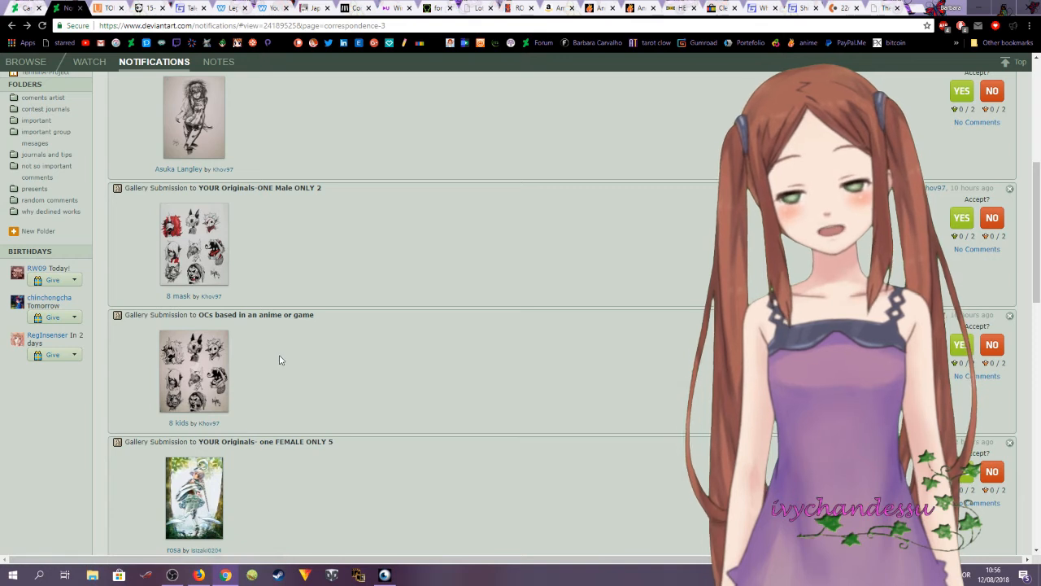
pyautogui.scroll(-3)
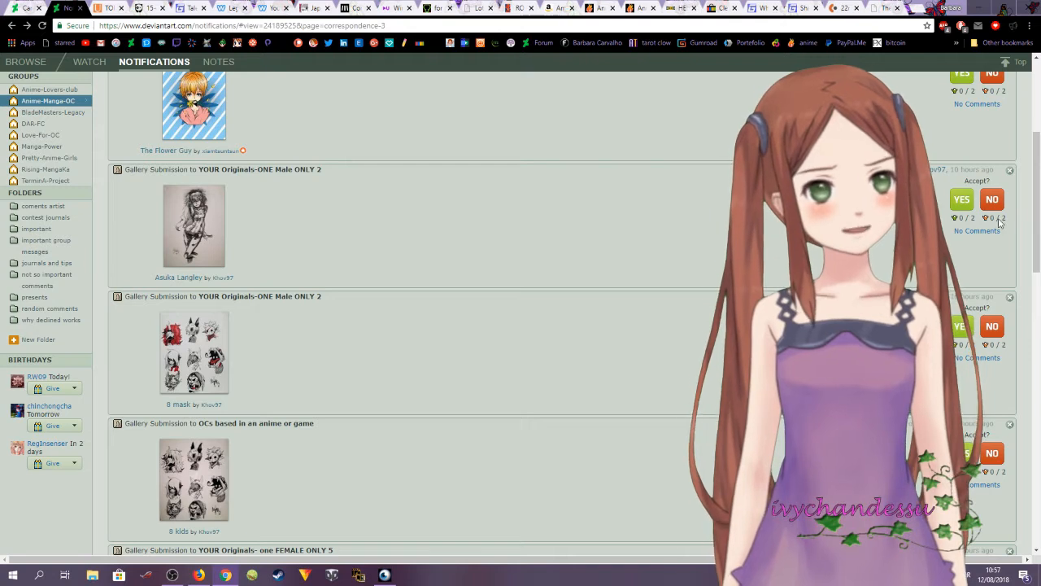
# Vote NO on the Asuka Langley submission so it awaits group decision.
pyautogui.click(961, 199)
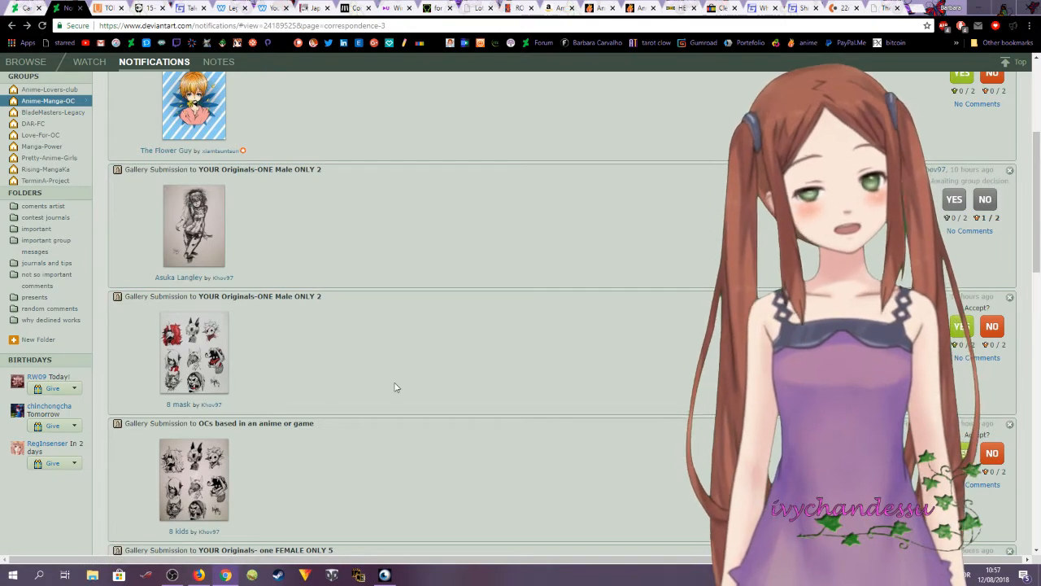
pyautogui.moveTo(426, 309)
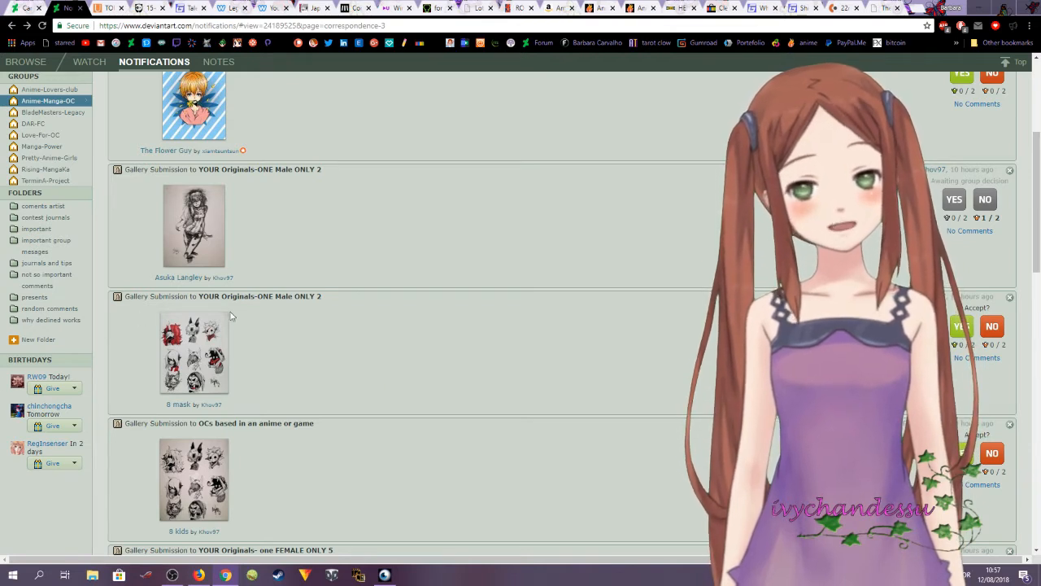
pyautogui.moveTo(205, 353)
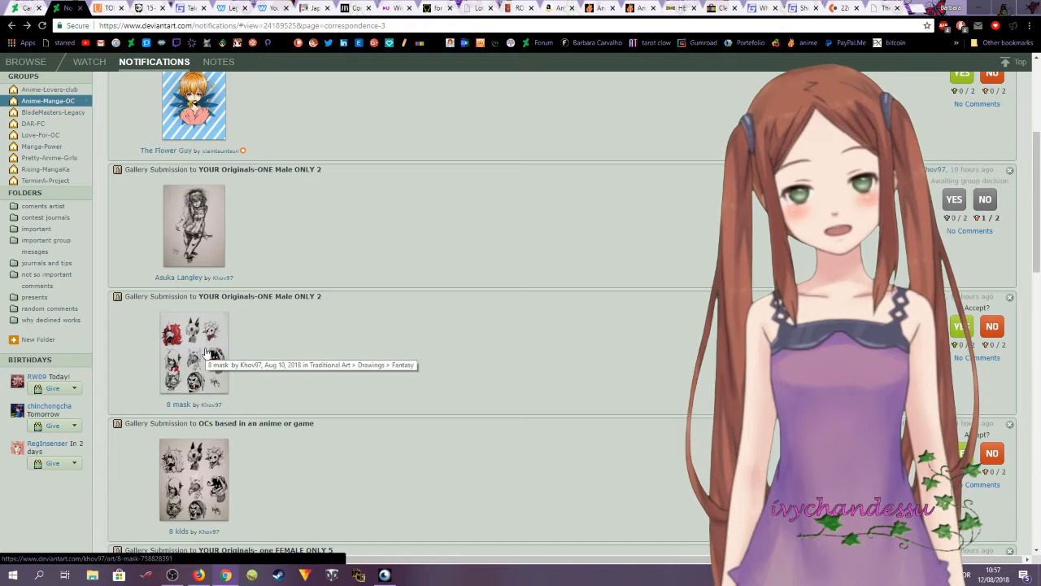
pyautogui.moveTo(282, 355)
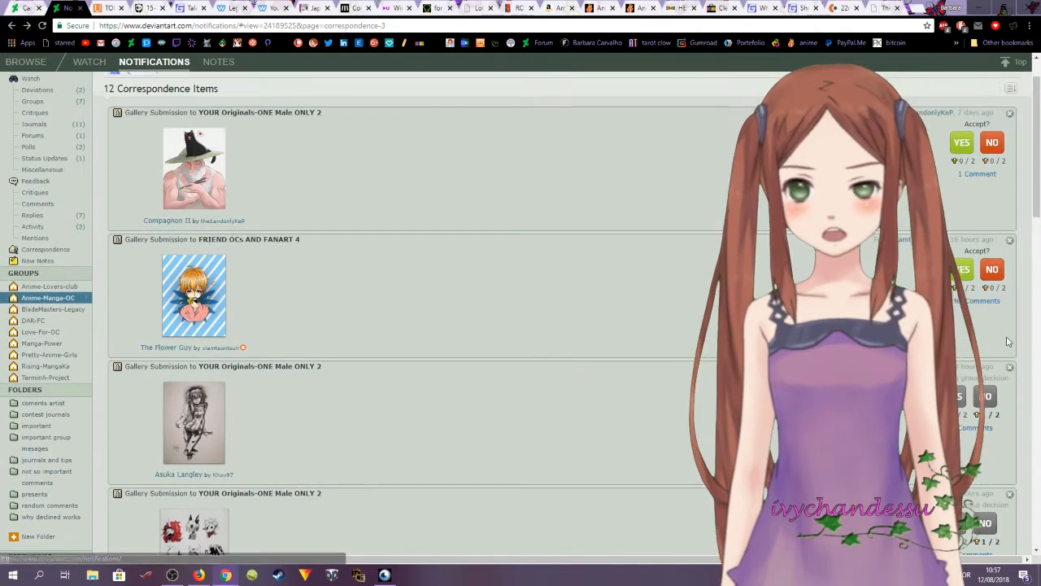
# Scroll through the correspondence notifications before leaving for a new tab.
pyautogui.scroll(-3)
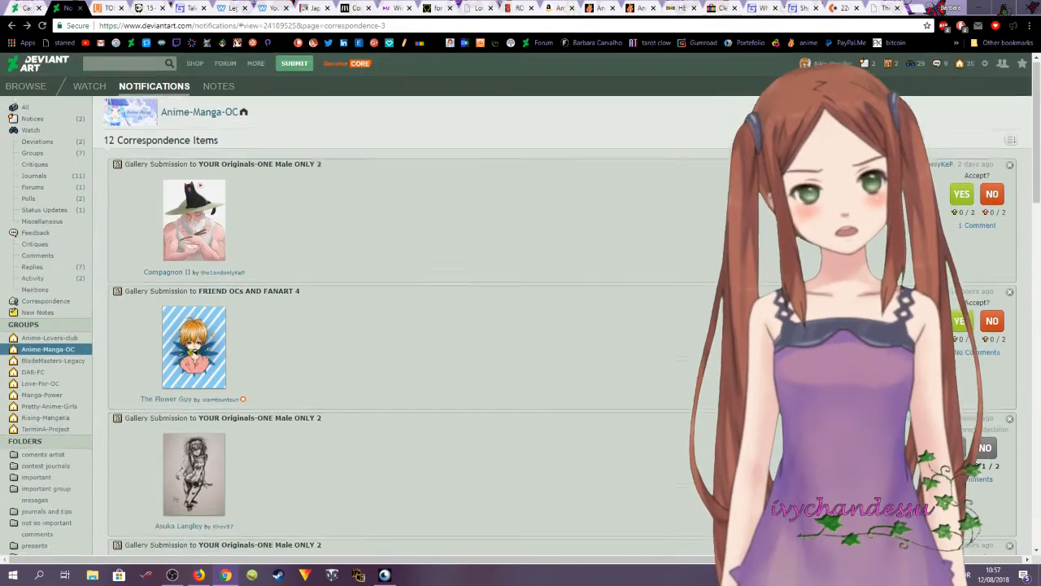
pyautogui.scroll(-3)
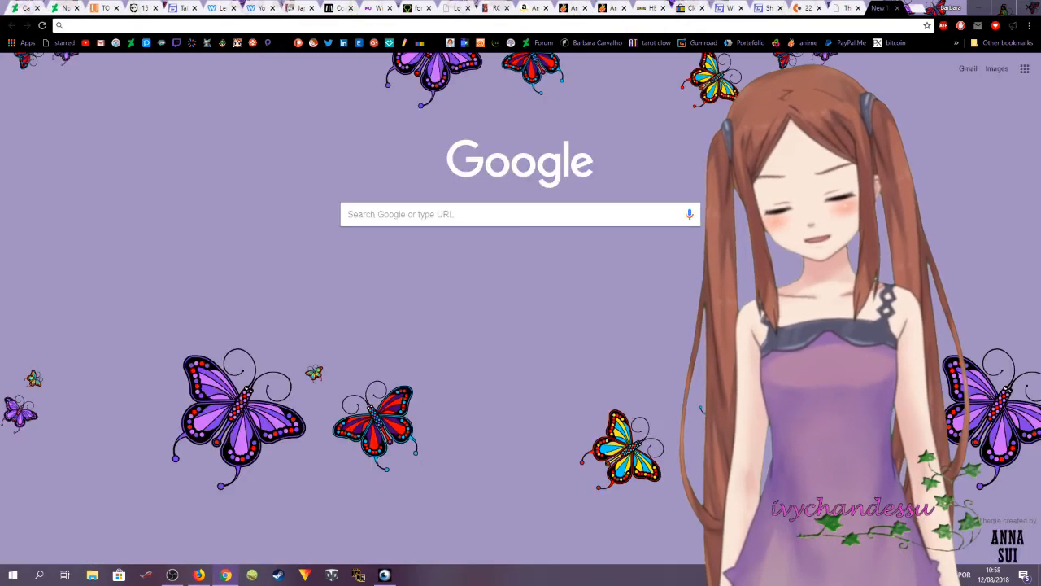
# Search Google for 'kawacy deviantart' from the address bar.
pyautogui.write('kawacy tutorial')
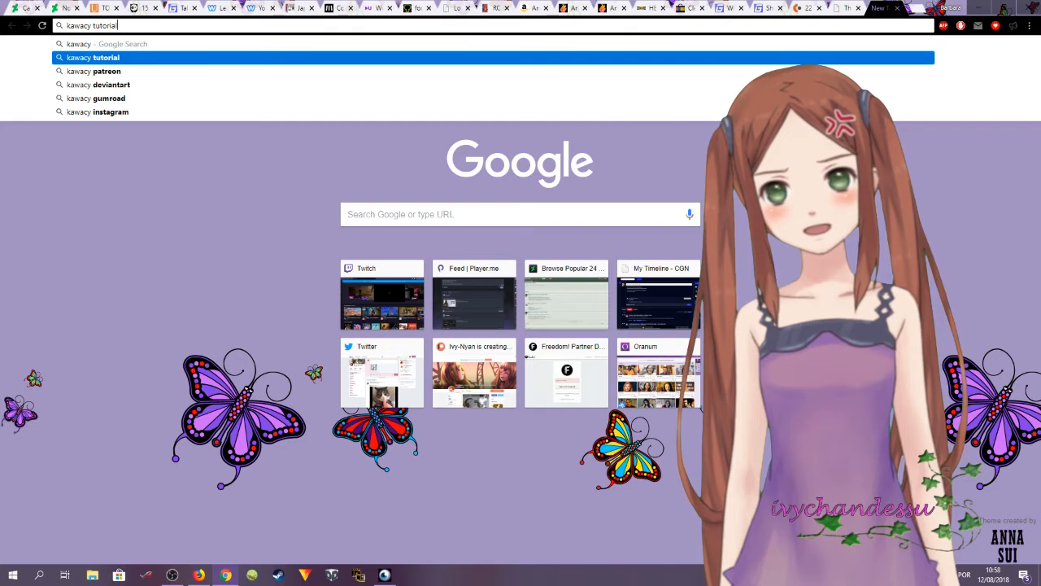
pyautogui.press('Backspace')
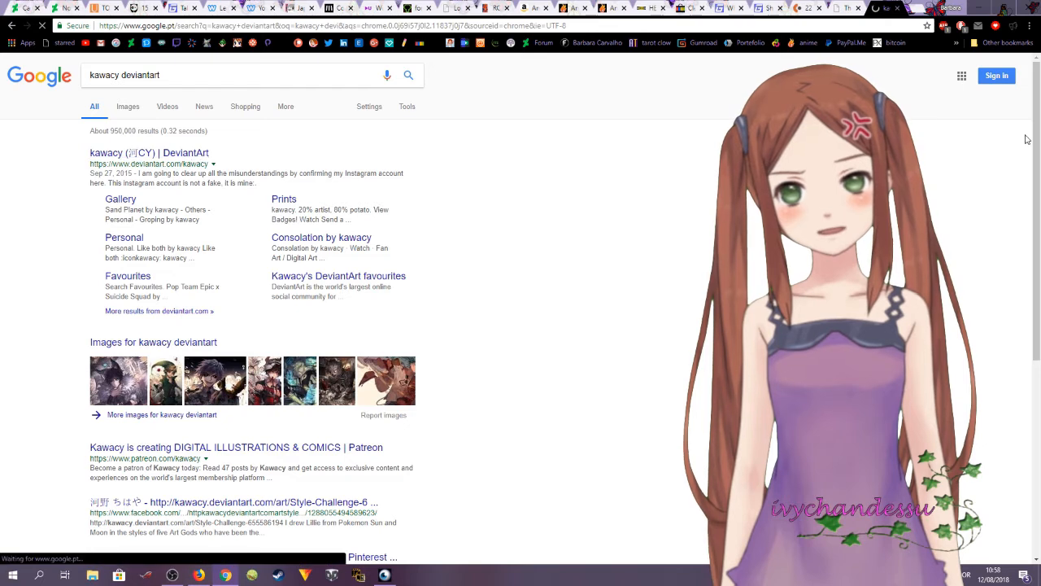
# Open kawacy's DeviantArt profile from the results and scroll through it.
pyautogui.click(148, 153)
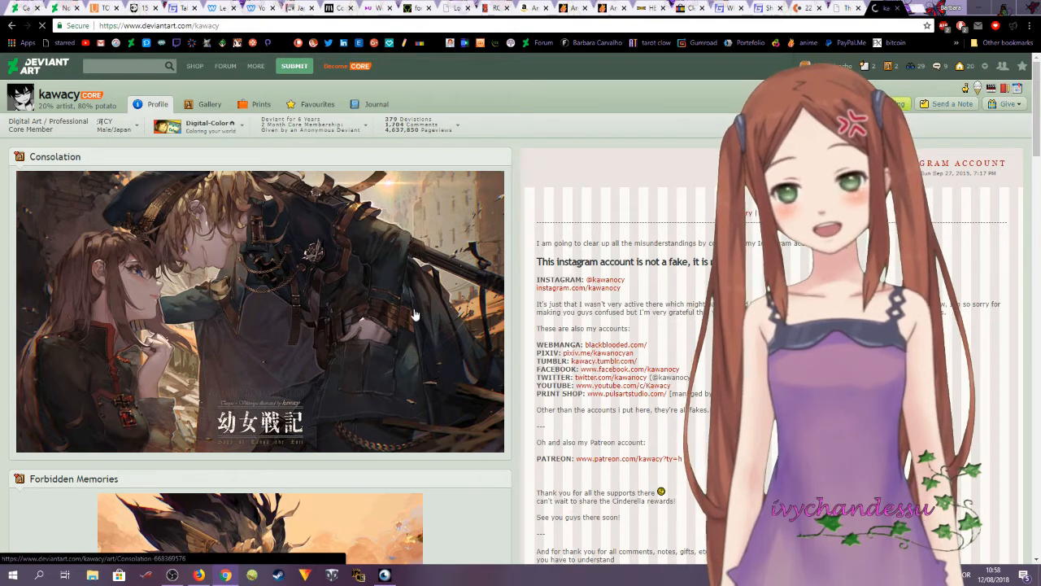
pyautogui.scroll(-3)
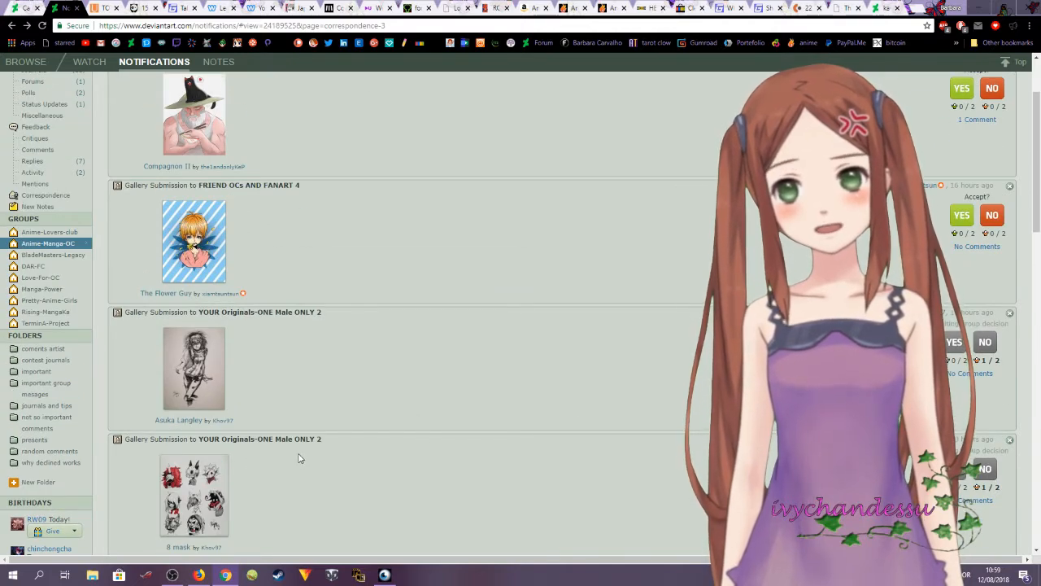
pyautogui.scroll(3)
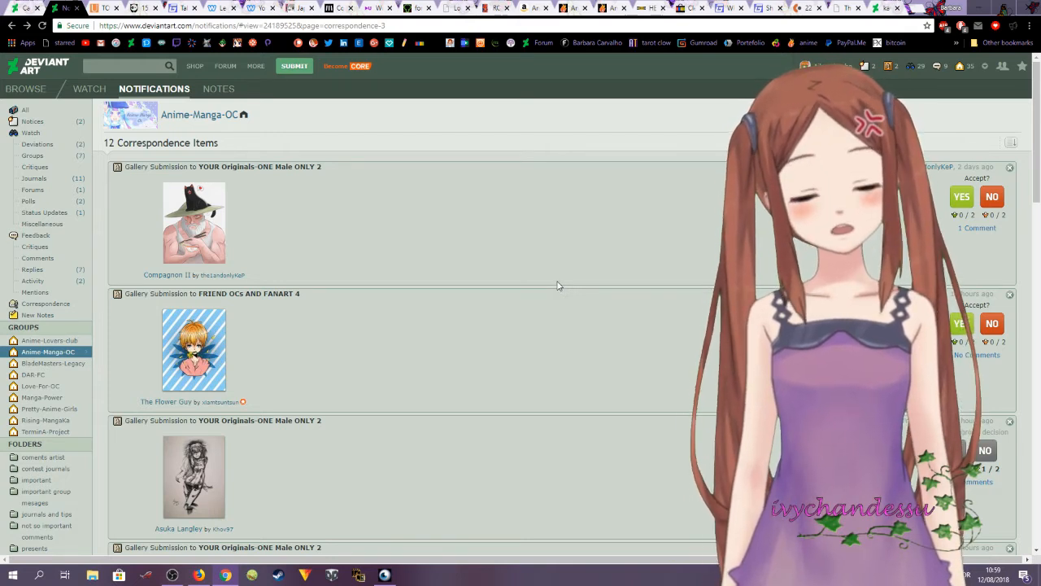
pyautogui.scroll(-3)
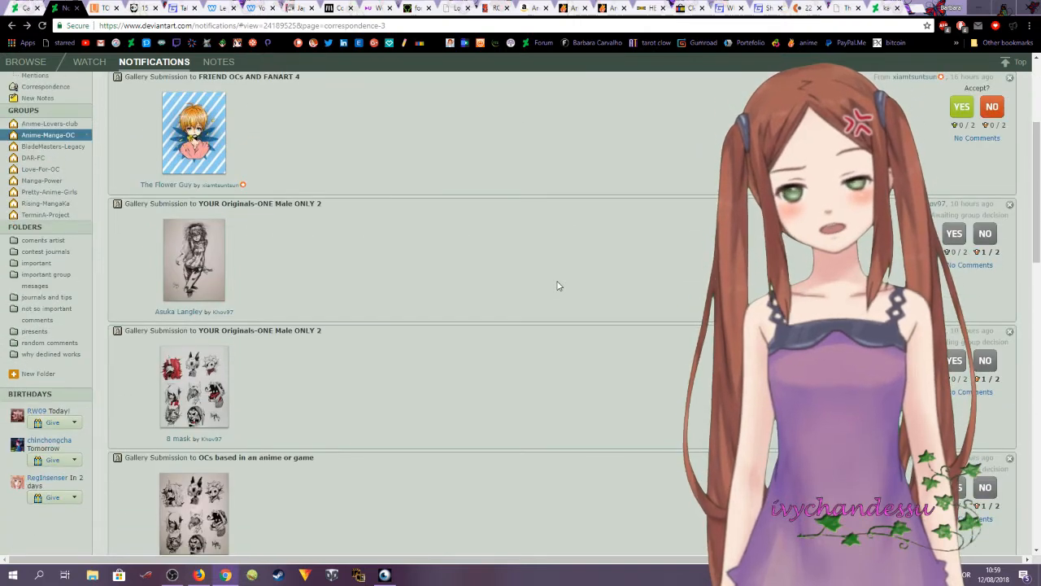
pyautogui.scroll(-3)
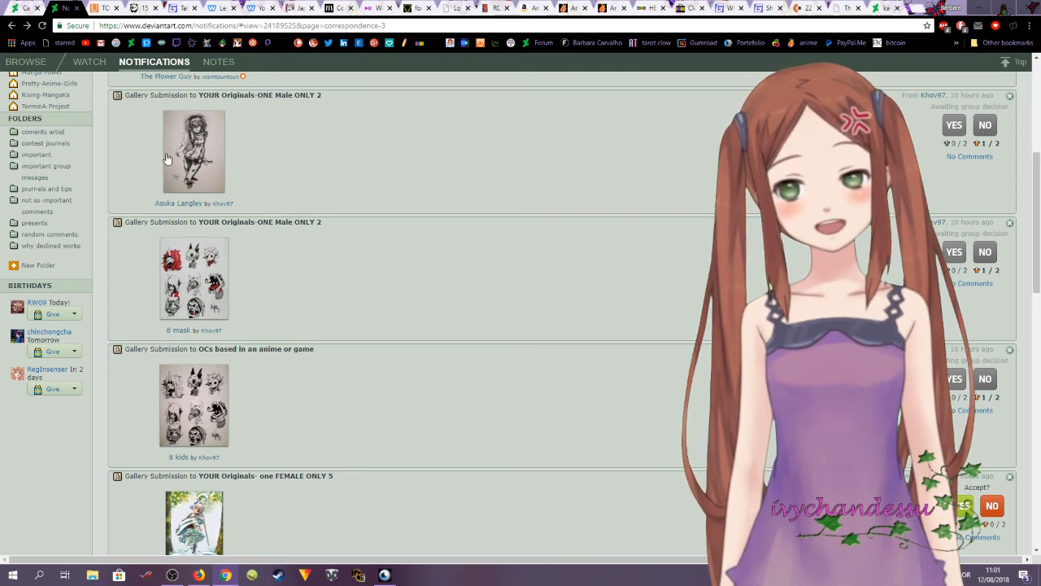
pyautogui.moveTo(206, 336)
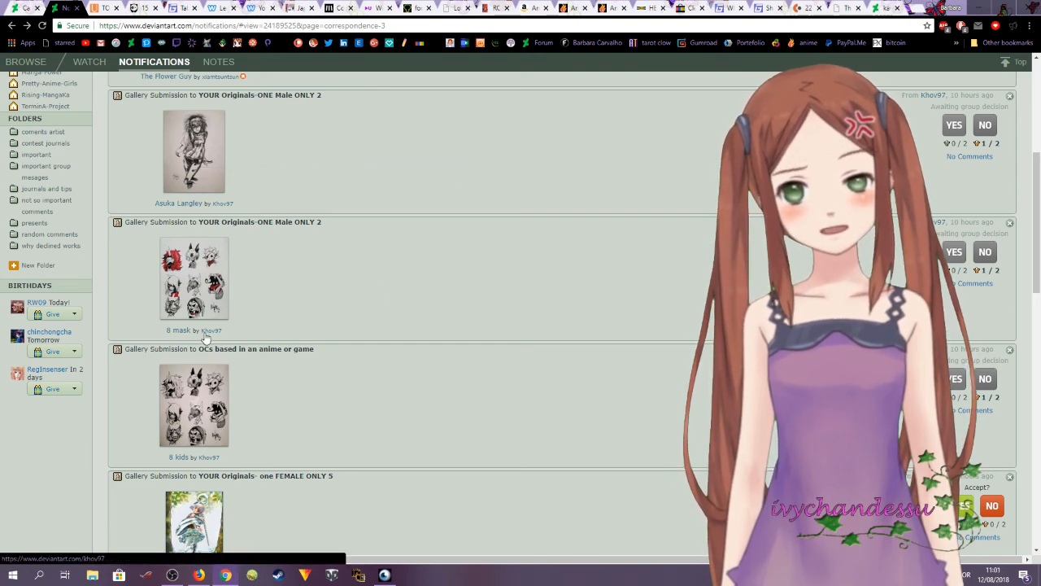